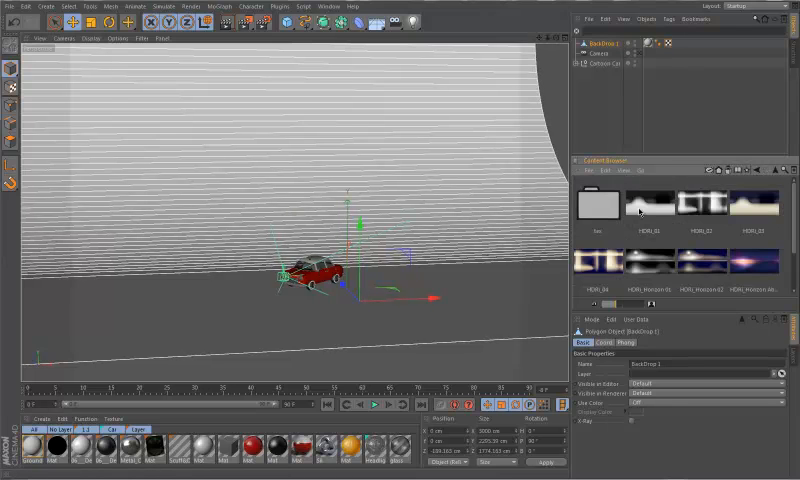
click(648, 204)
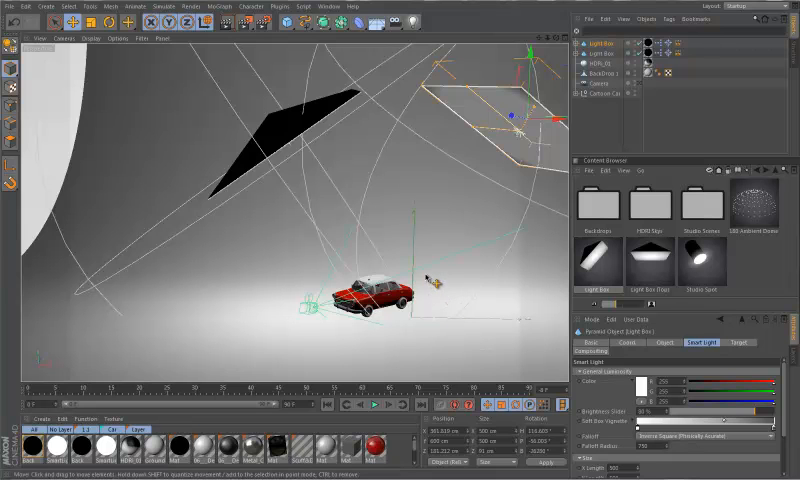
mouse_move(290, 62)
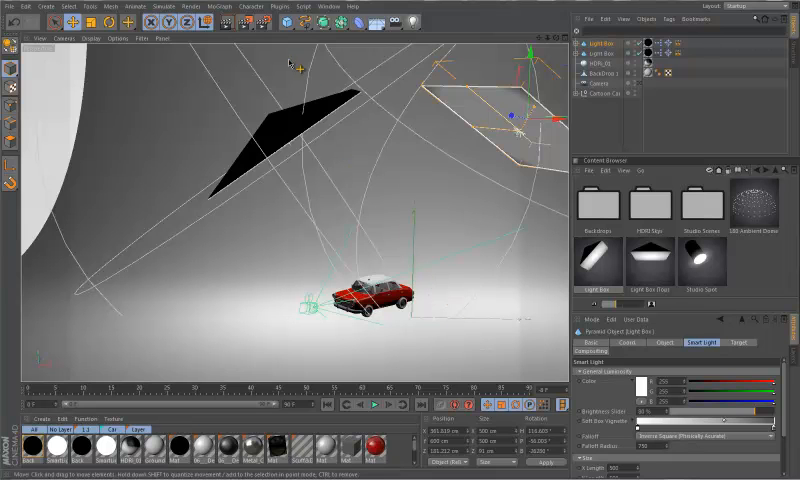